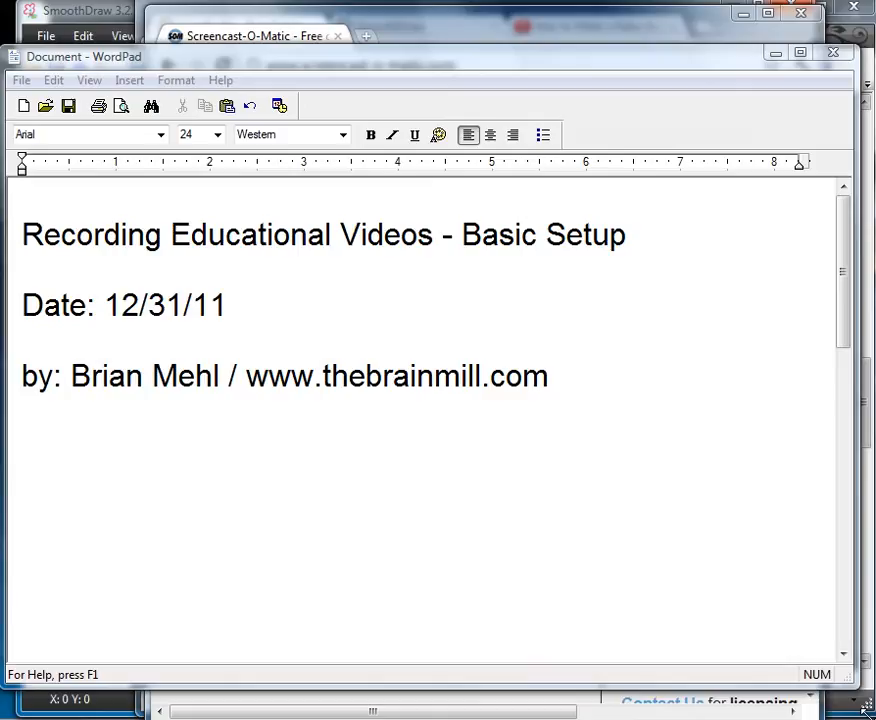
Scroll the camstudio.org page in Chrome down to its Download Links section
scroll("down", 3)
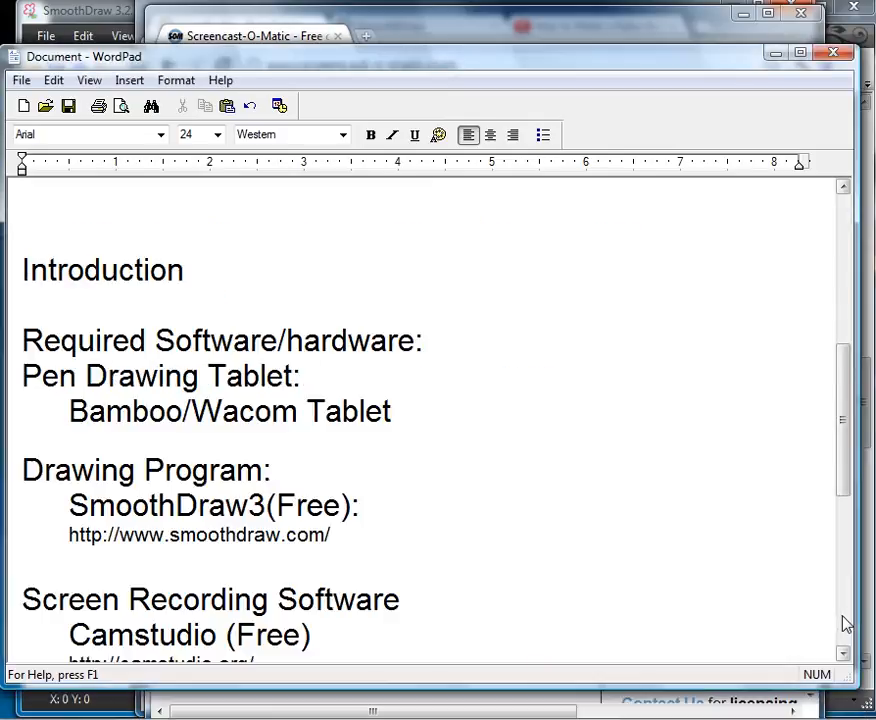
left_click(843, 655)
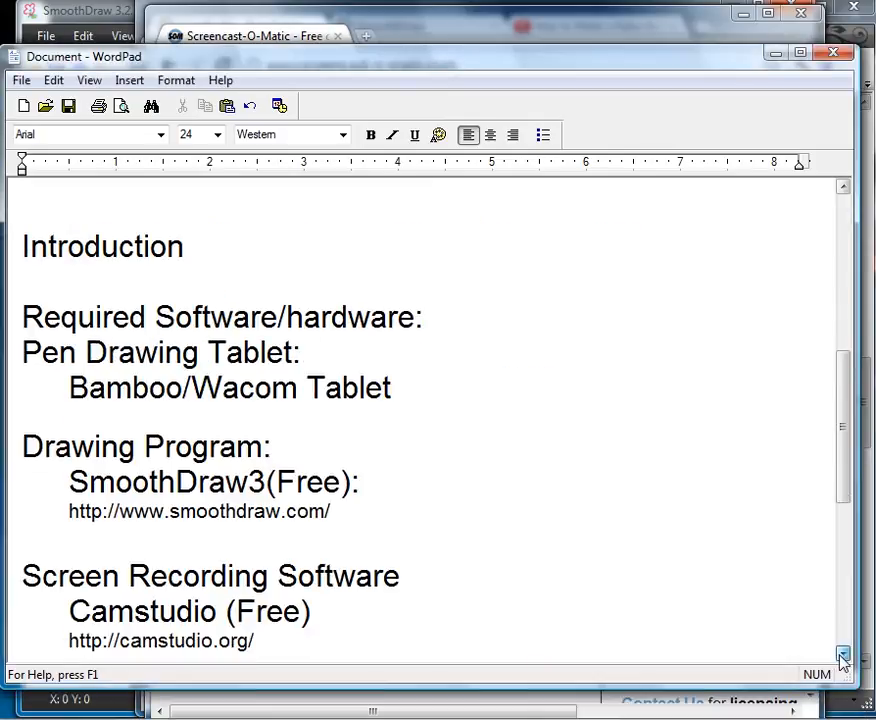
left_click(843, 658)
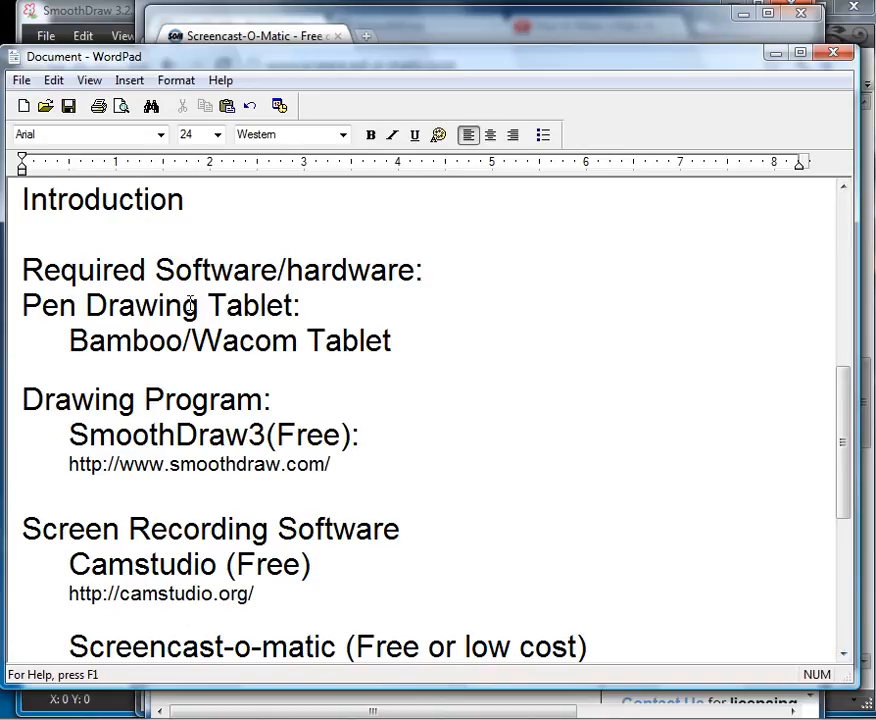
mouse_move(251, 340)
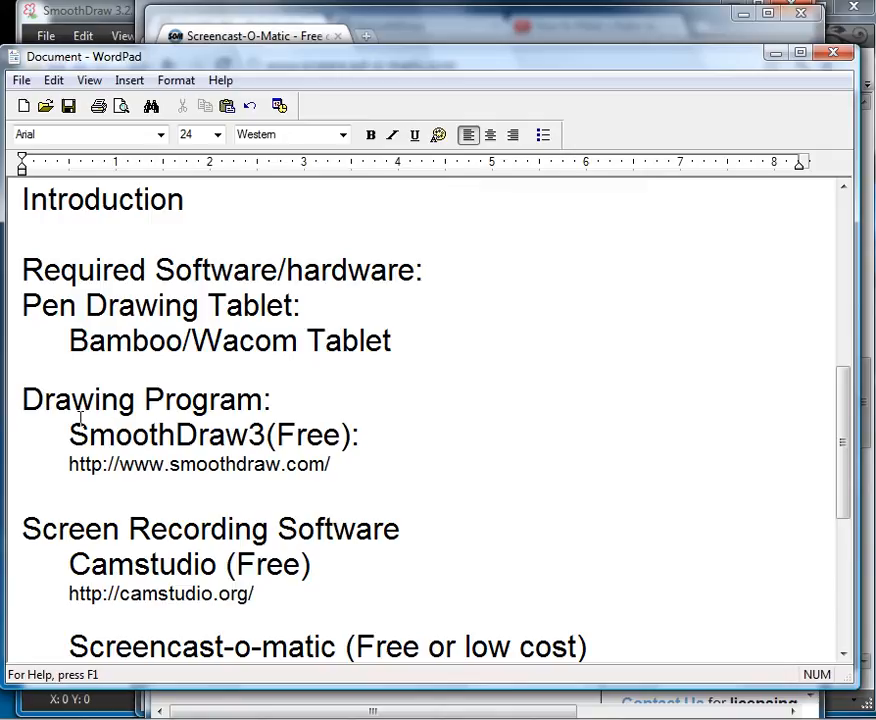
mouse_move(263, 423)
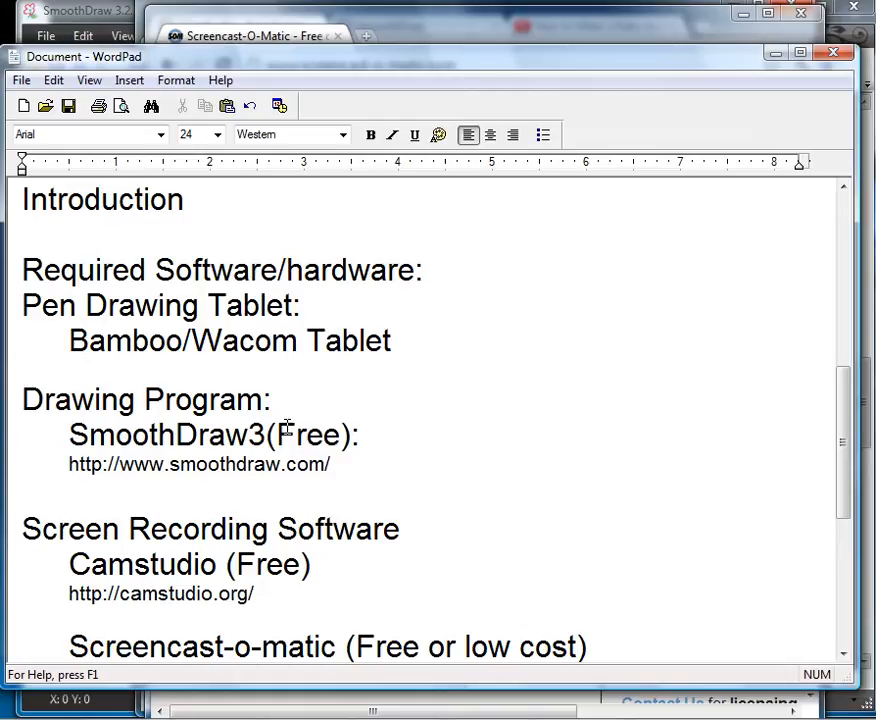
mouse_move(247, 461)
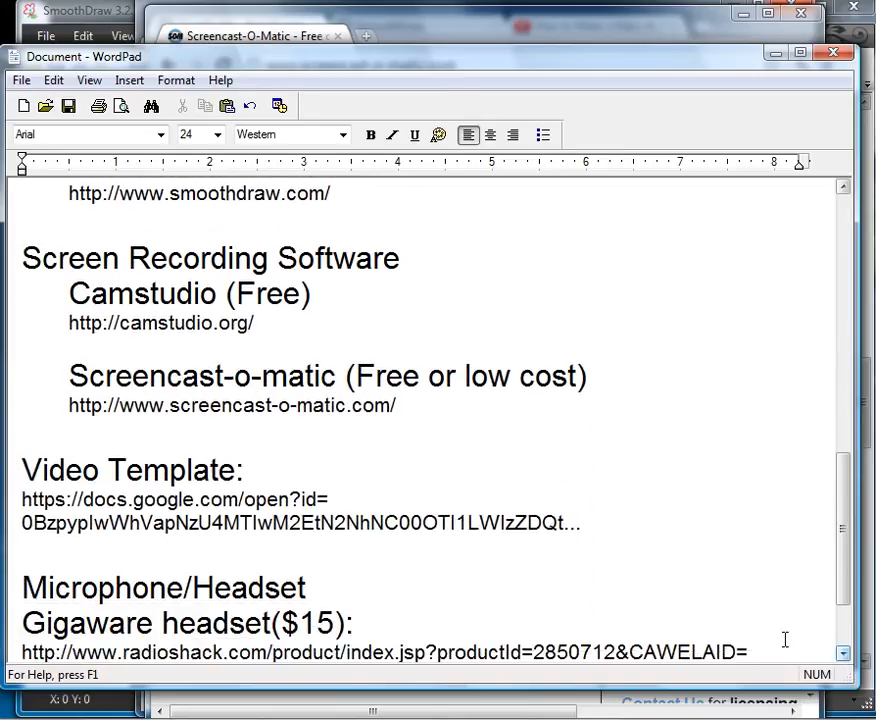
mouse_move(57, 216)
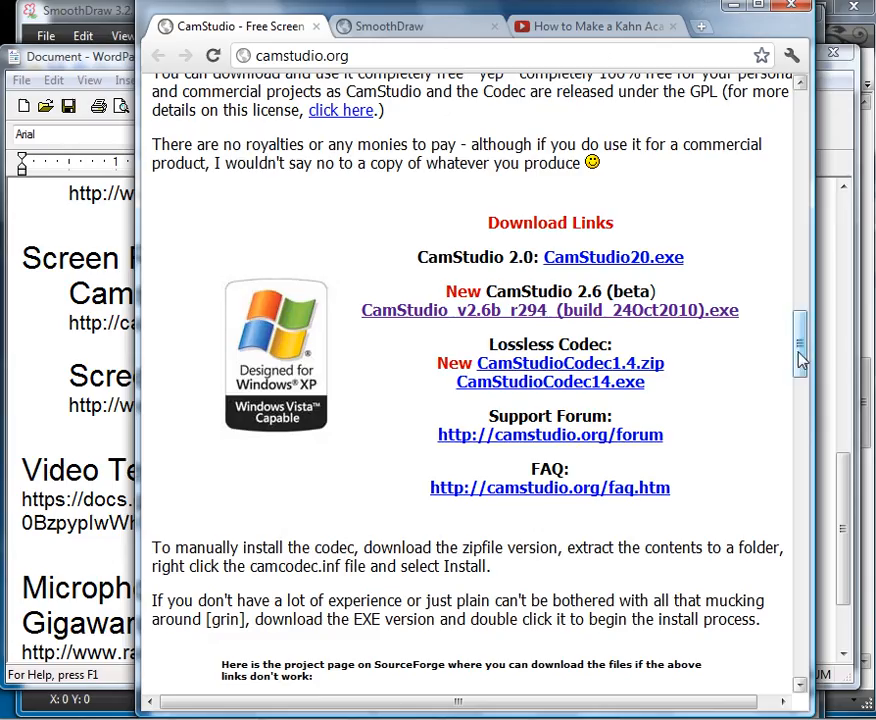
scroll("up", 3)
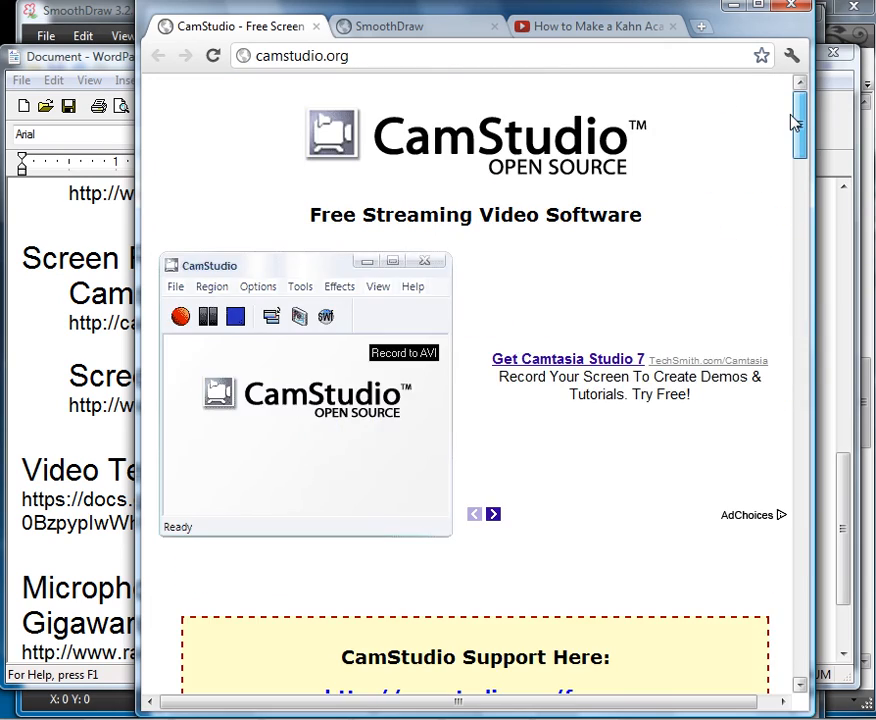
scroll("down", 3)
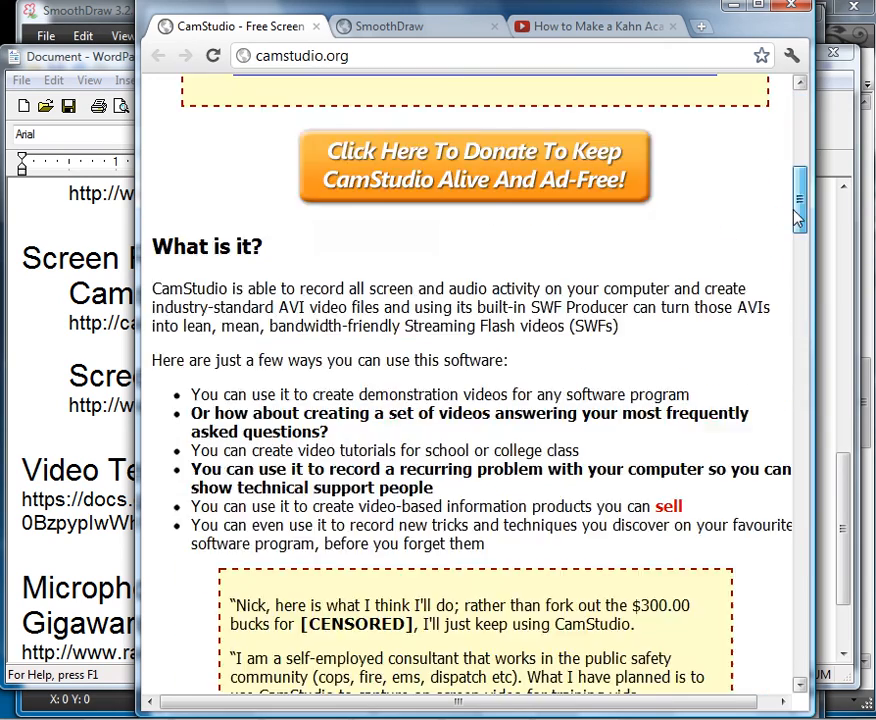
scroll("down", 3)
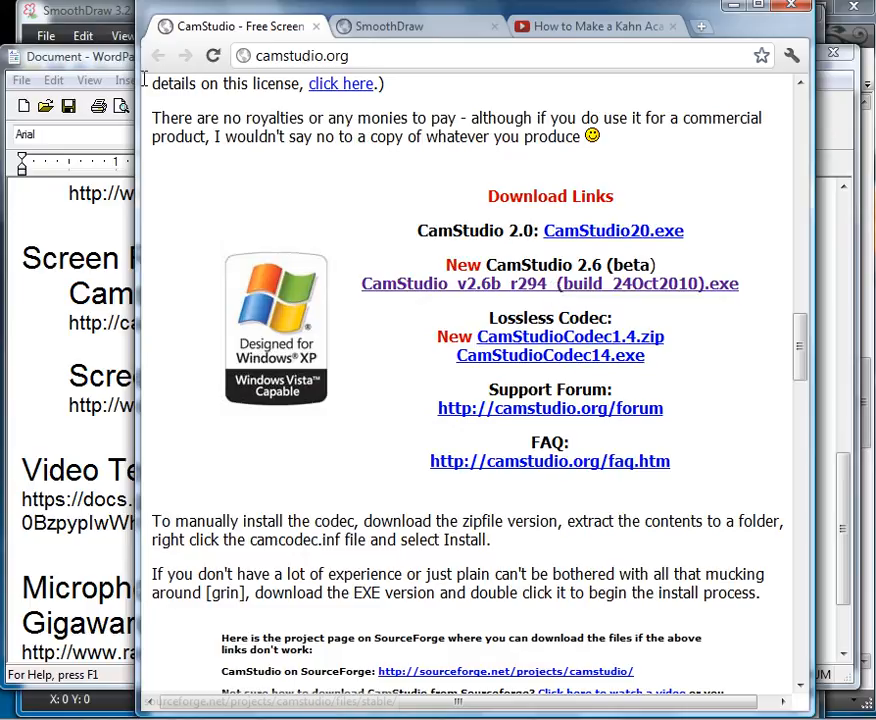
left_click(100, 56)
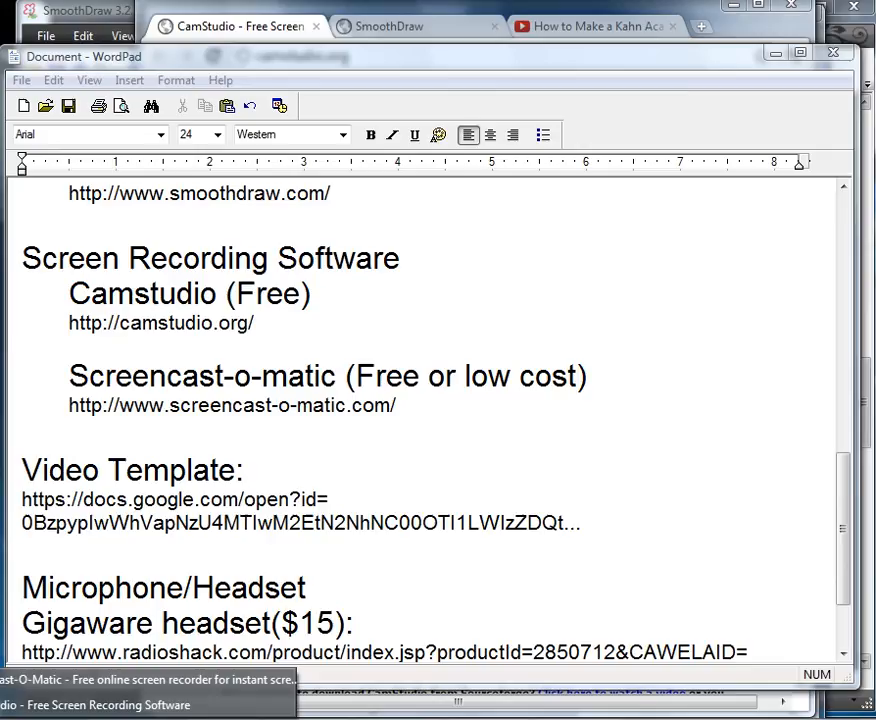
mouse_move(190, 687)
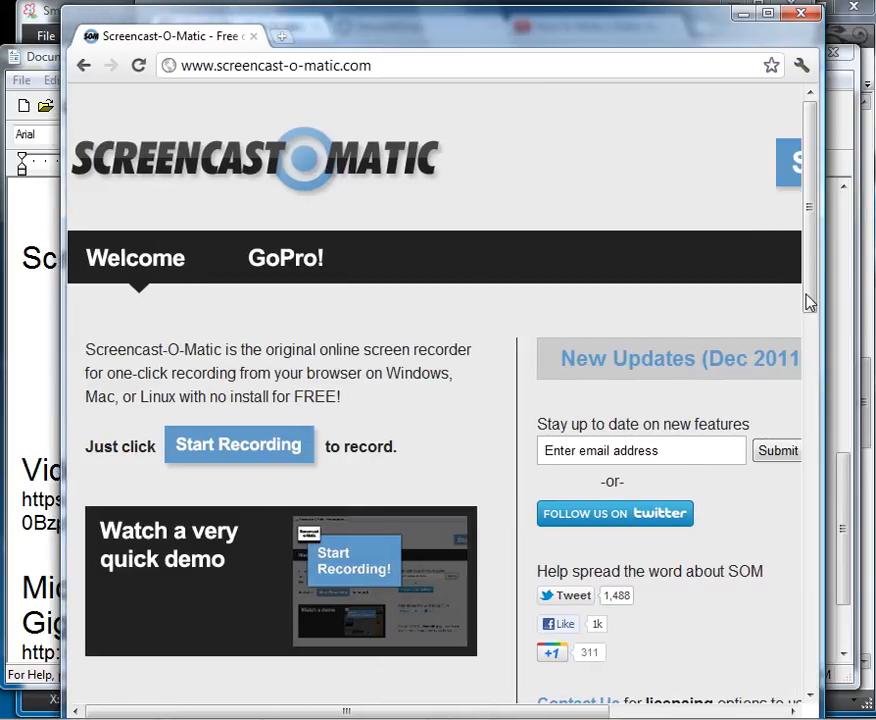
Scroll through the Screencast-O-Matic homepage about its online screen recorder
scroll("down", 3)
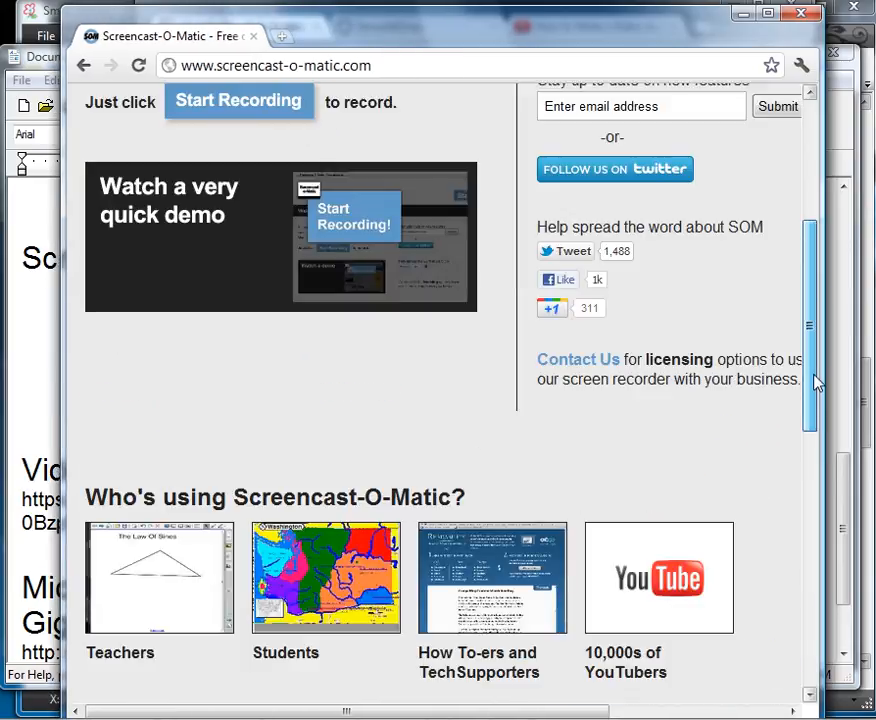
scroll("up", 3)
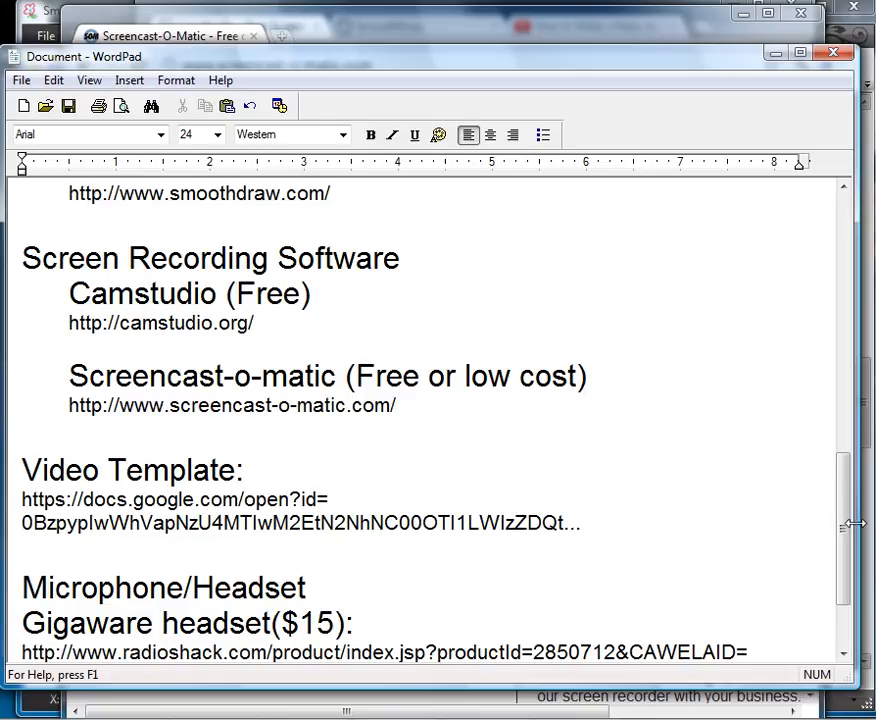
Scroll the notes down to the More Info link, then back up and click after the byline
scroll("down", 3)
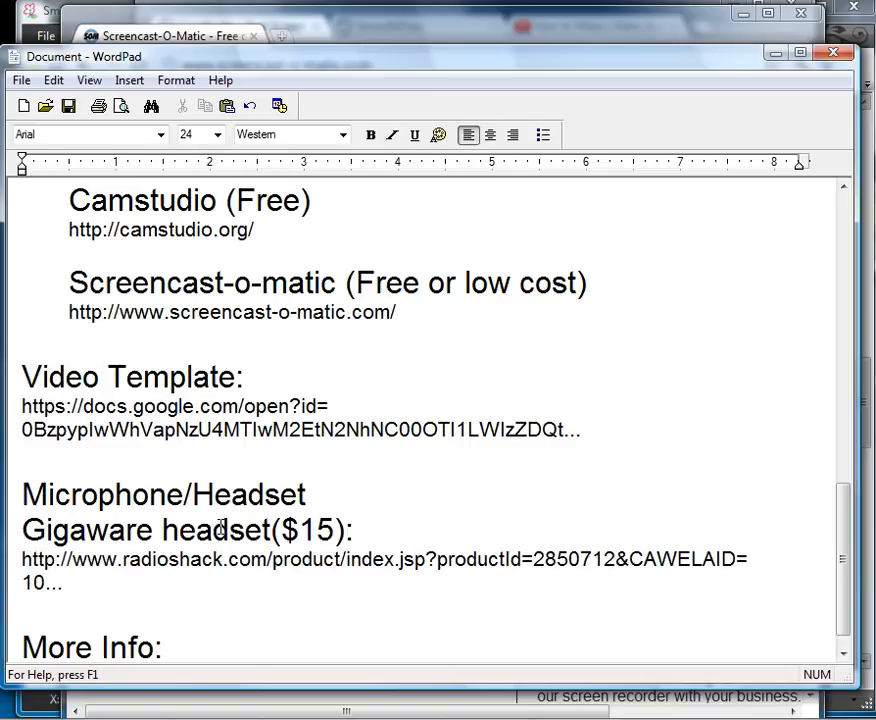
scroll("down", 3)
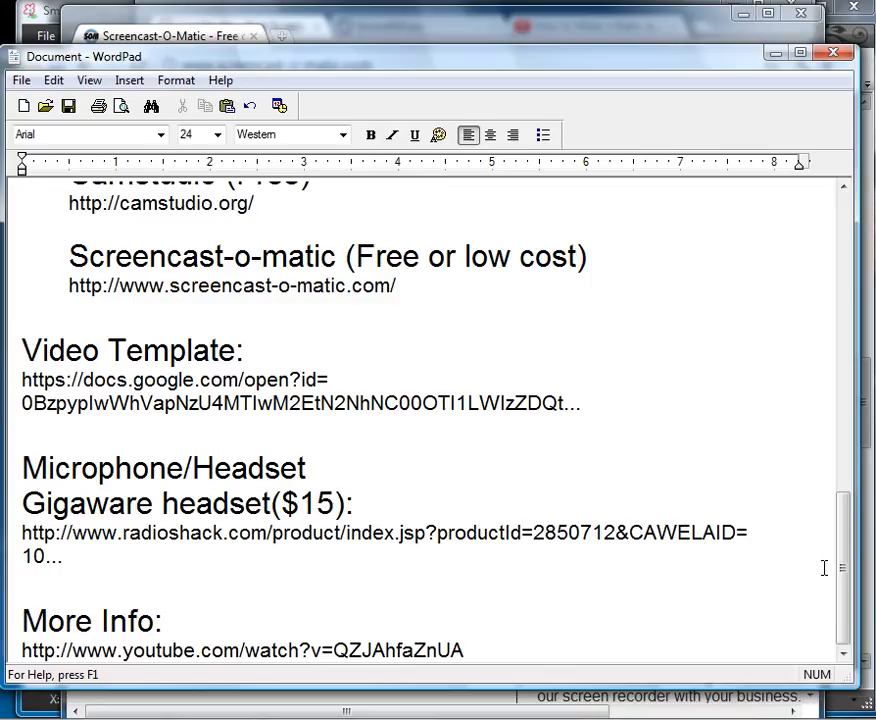
scroll("up", 3)
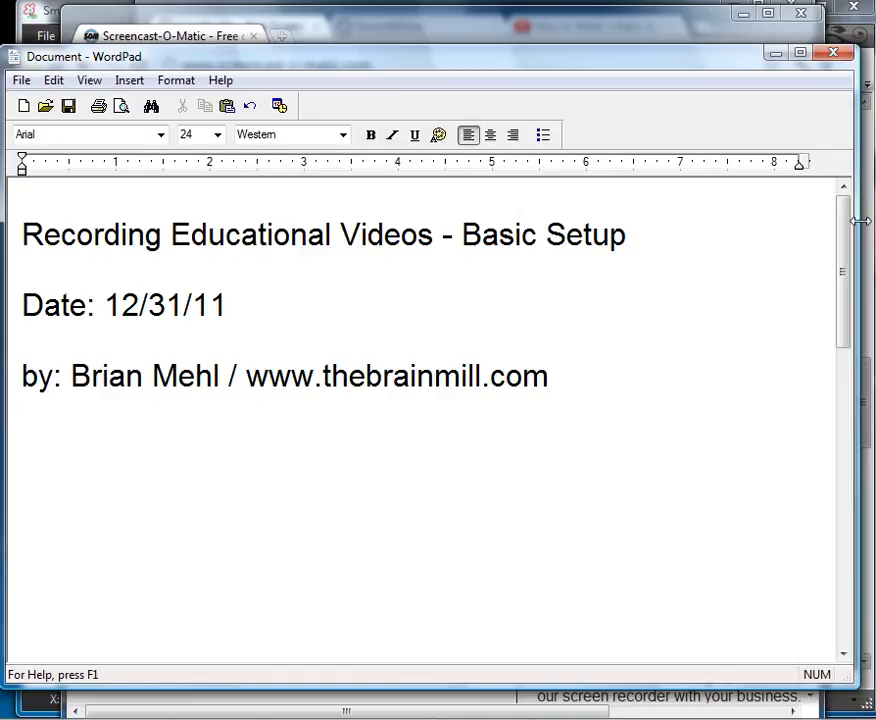
left_click(548, 376)
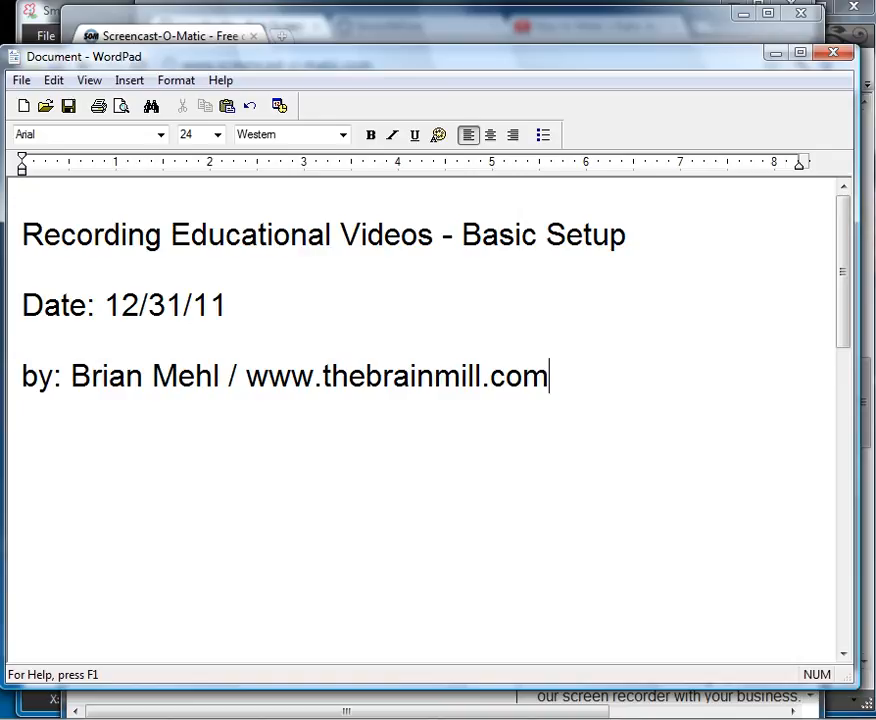